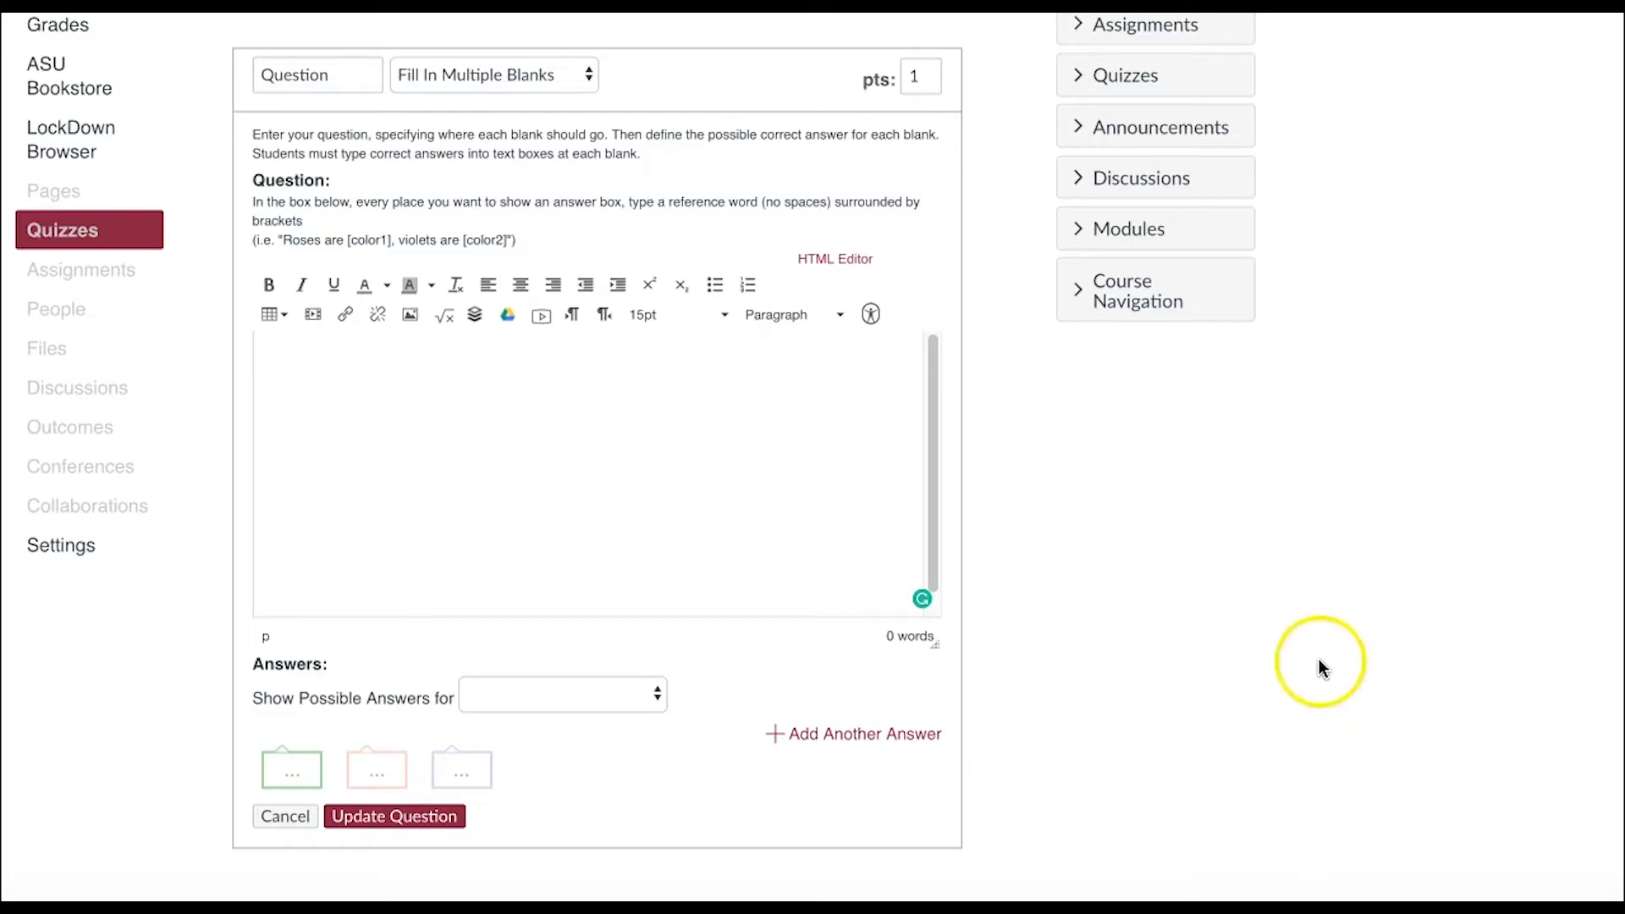
pyautogui.moveTo(591, 92)
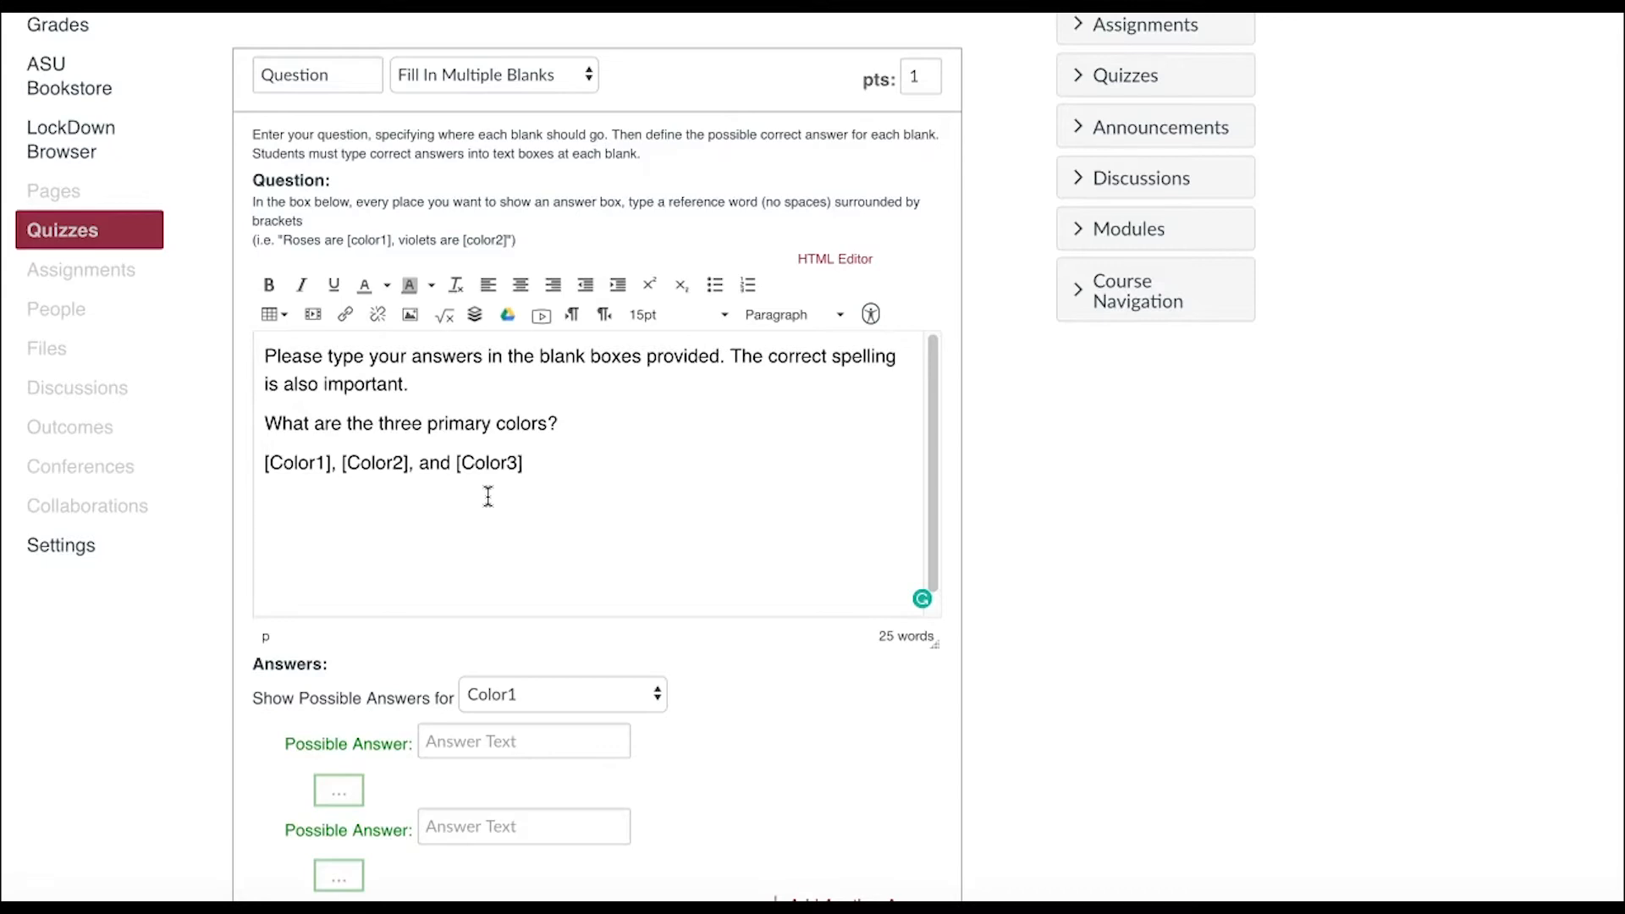
pyautogui.click(521, 462)
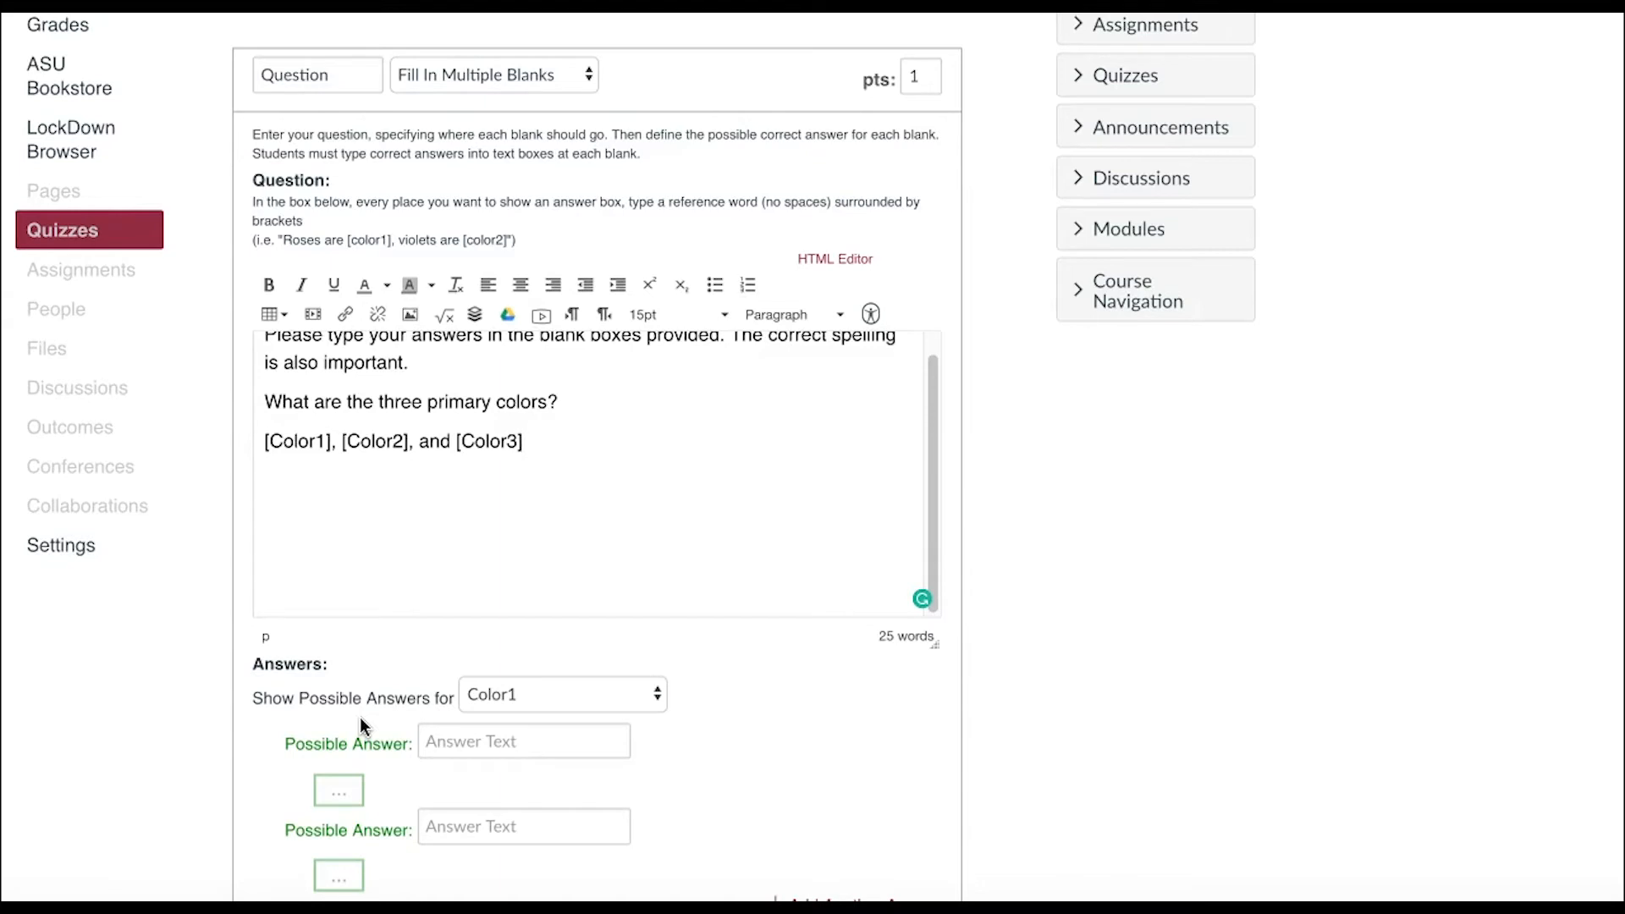
# Step: Enter 'Blue' as a possible answer for the Color1 blank
pyautogui.click(523, 741)
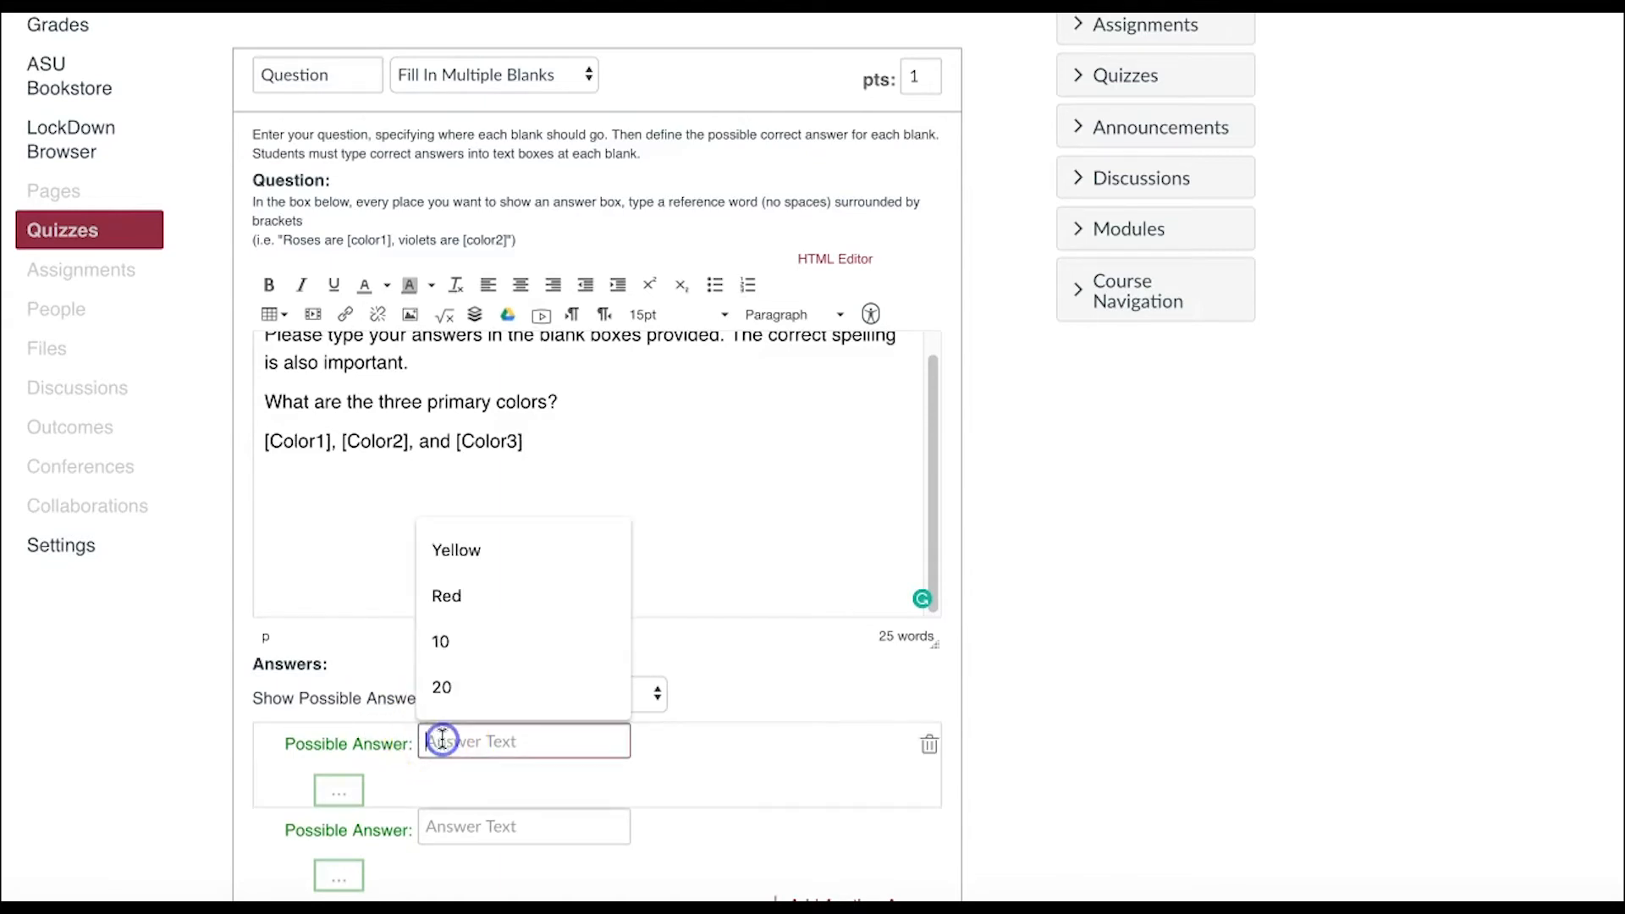
pyautogui.write('Blue')
pyautogui.write('Red')
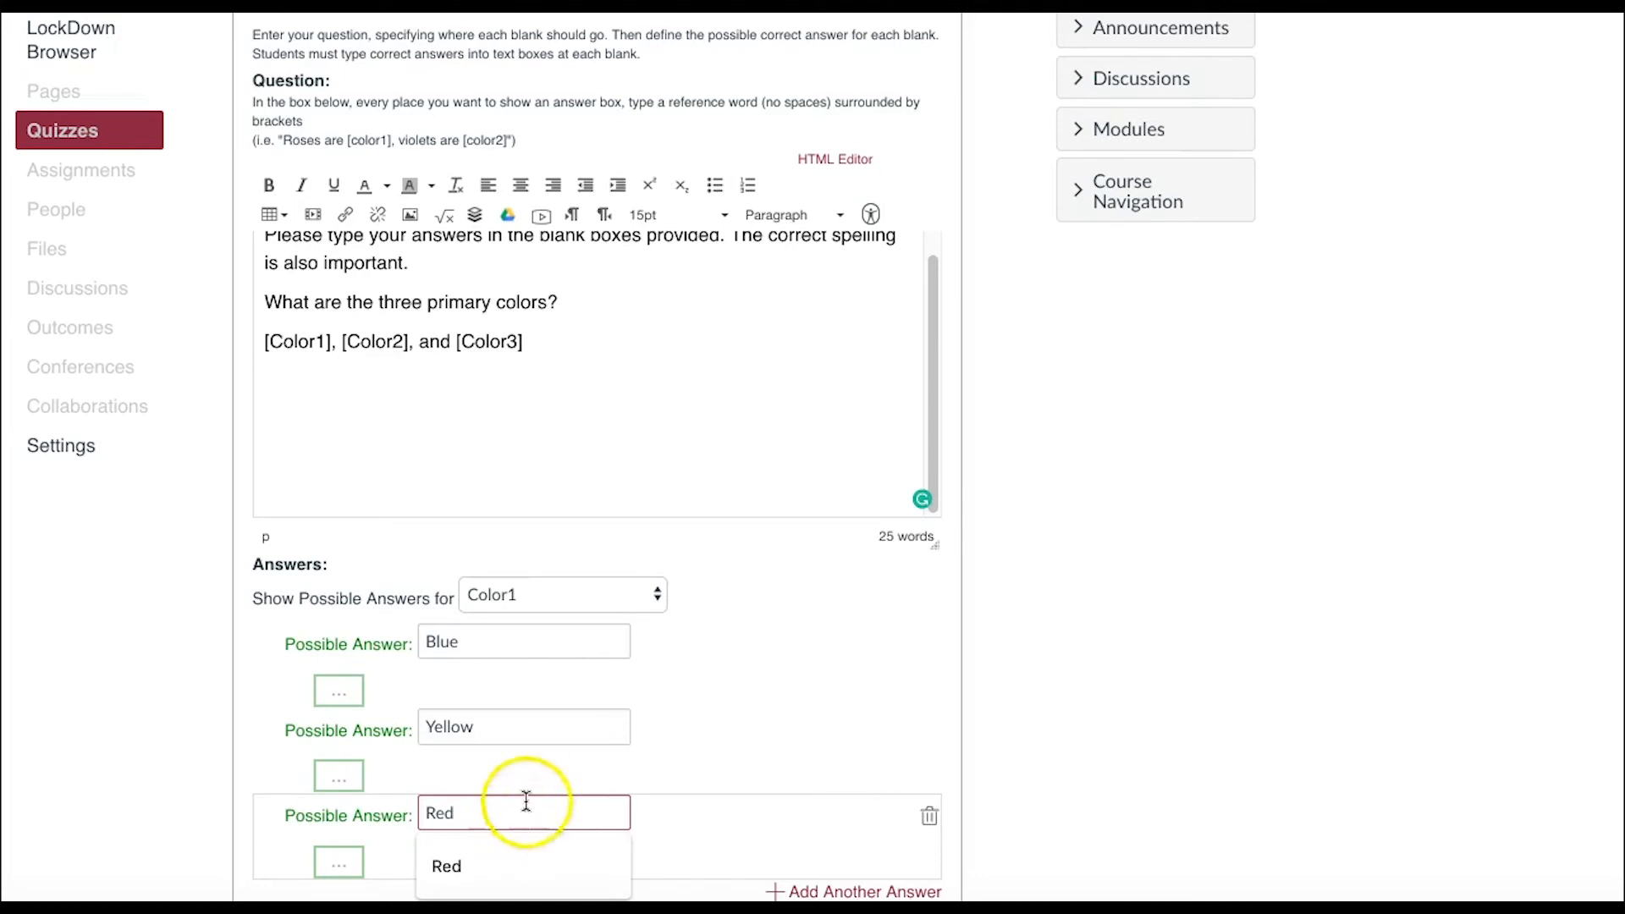
pyautogui.click(563, 595)
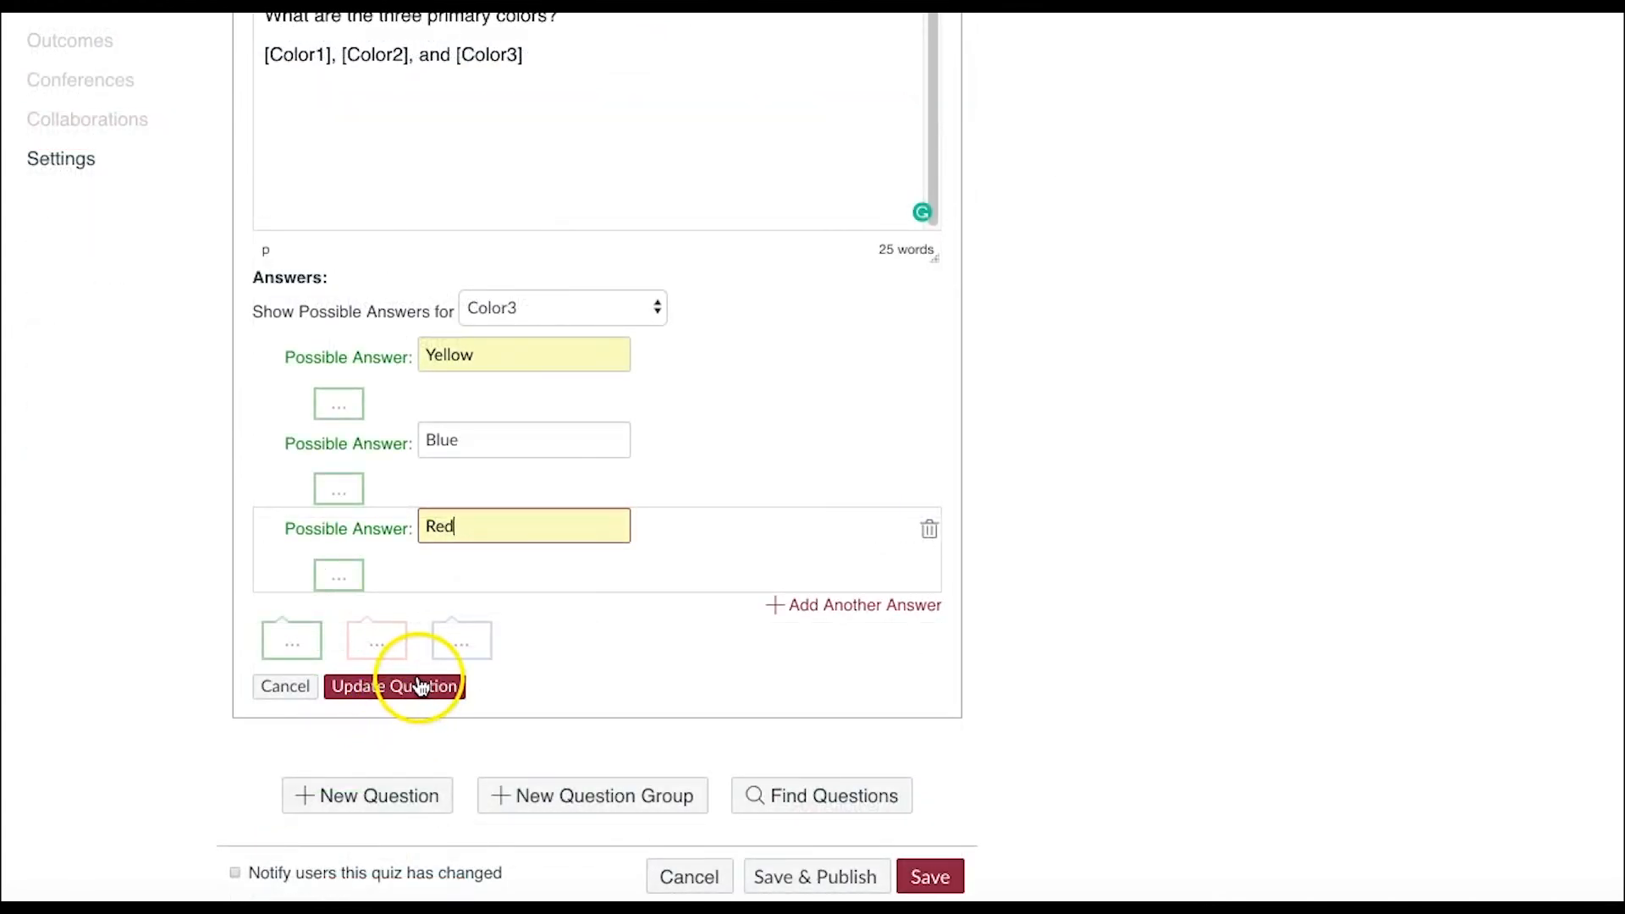
# Step: Update the primary-colors question and save the quiz as an unpublished 1-point quiz
pyautogui.click(395, 687)
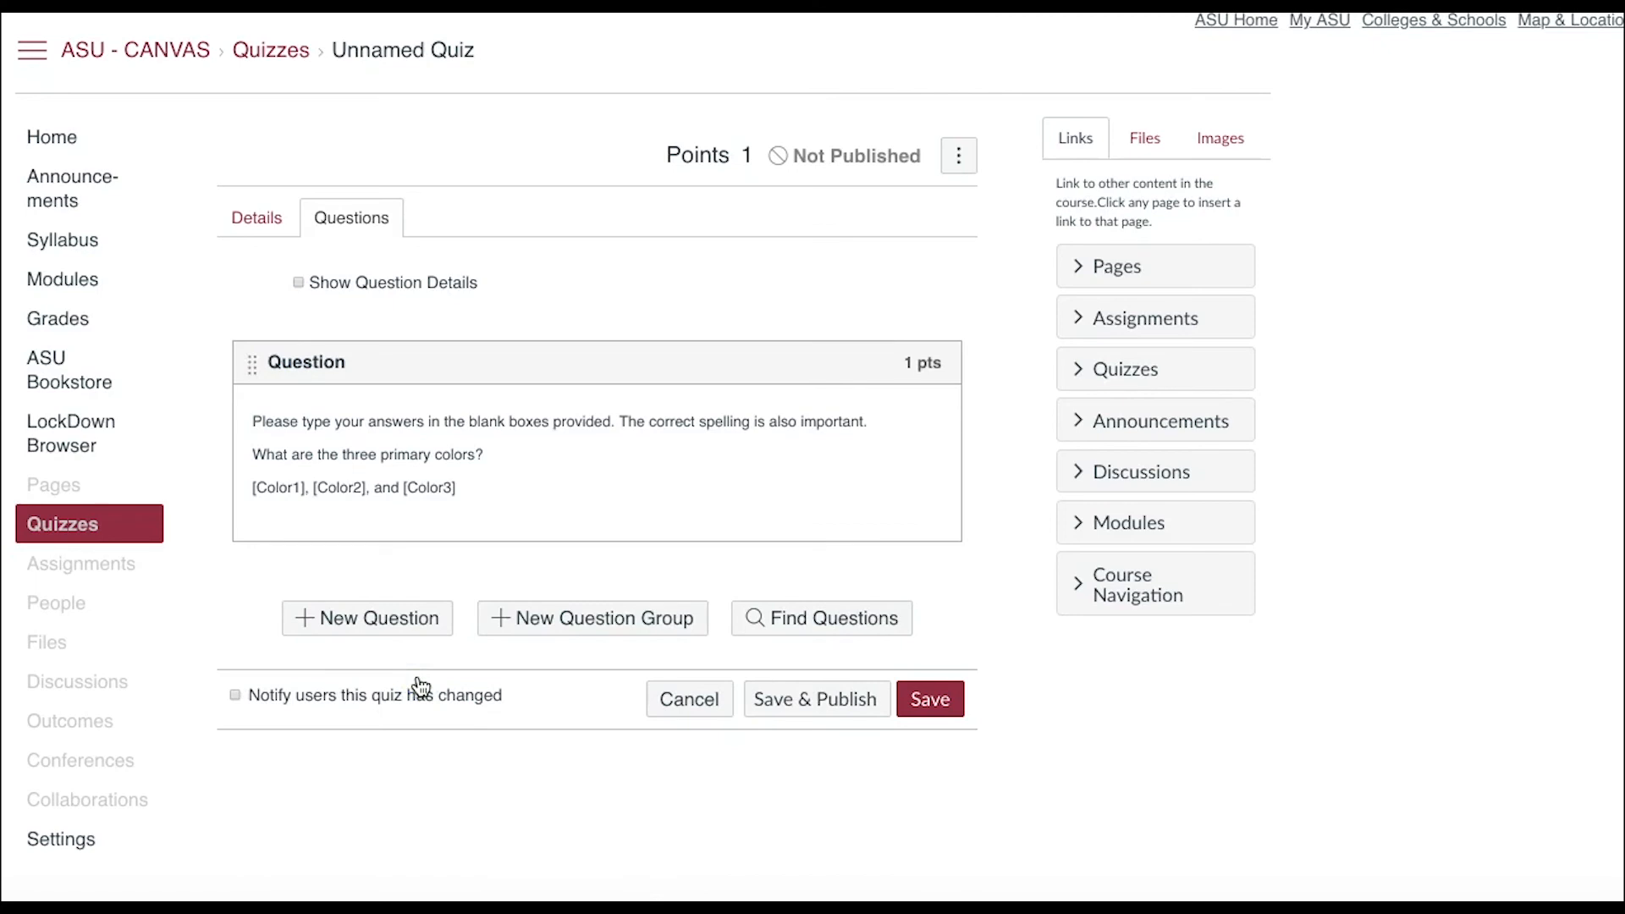
pyautogui.moveTo(839, 803)
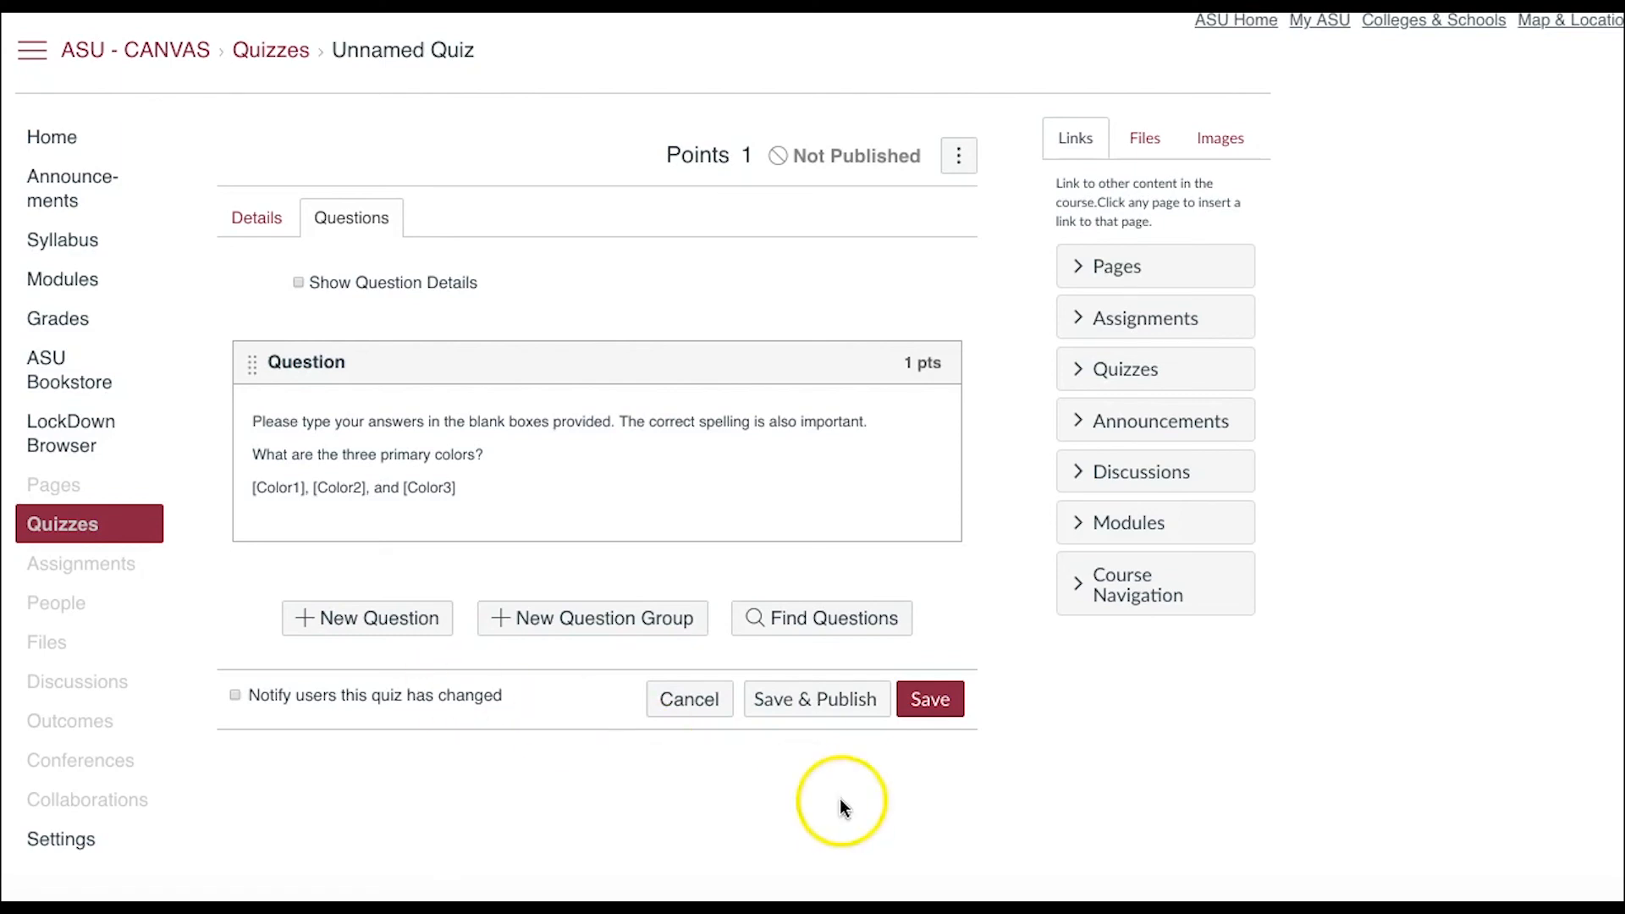
pyautogui.click(928, 698)
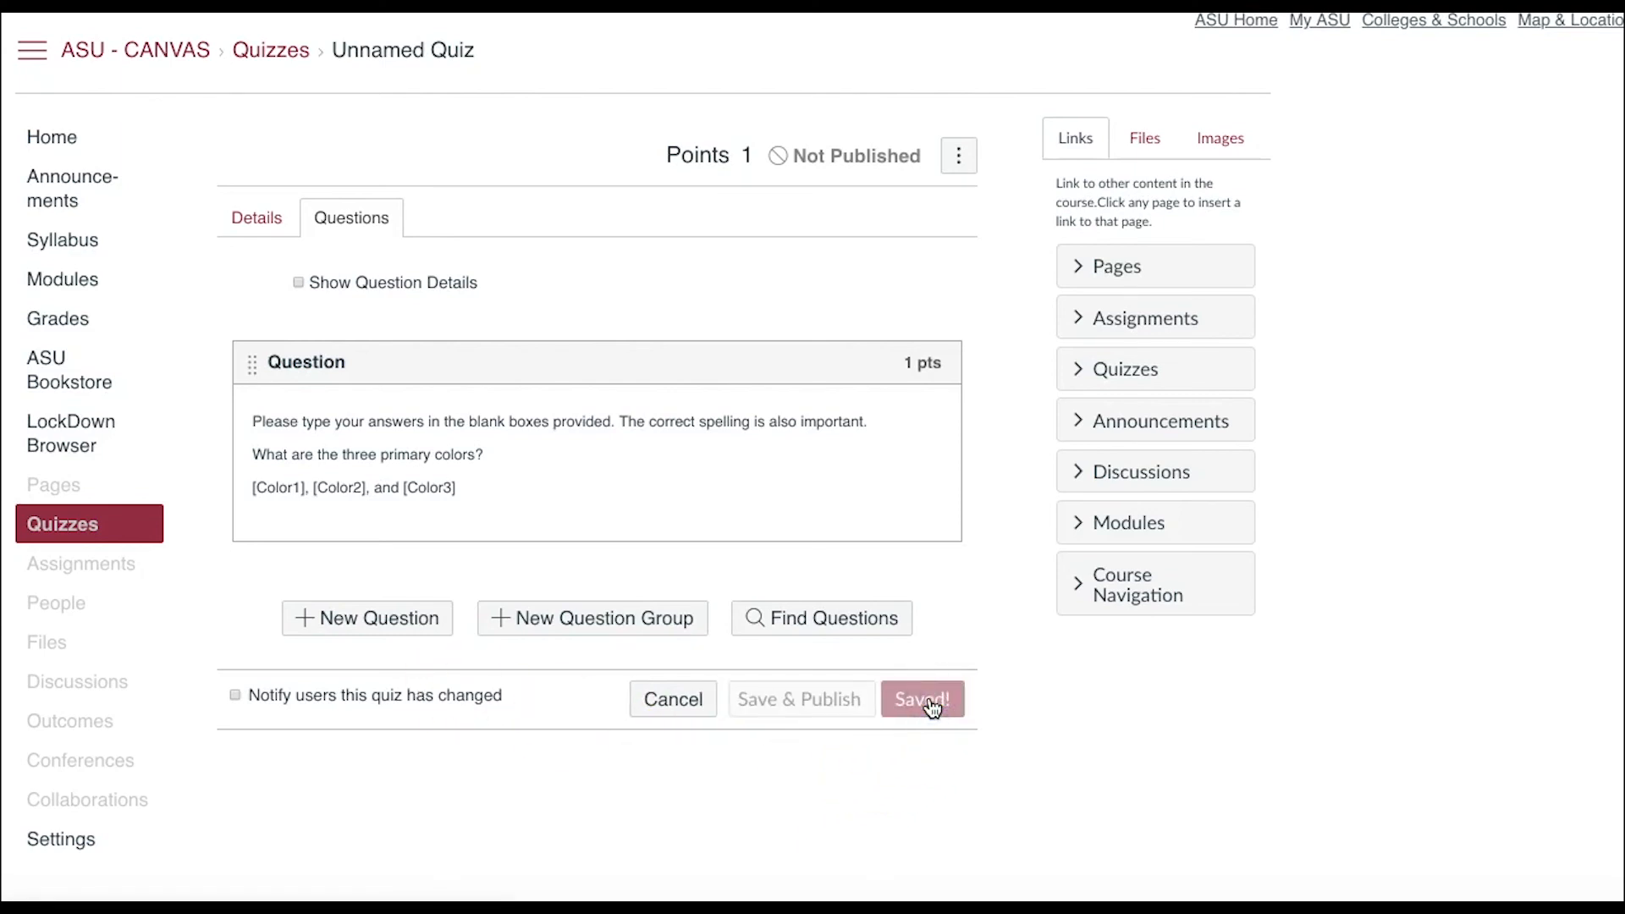
pyautogui.click(920, 698)
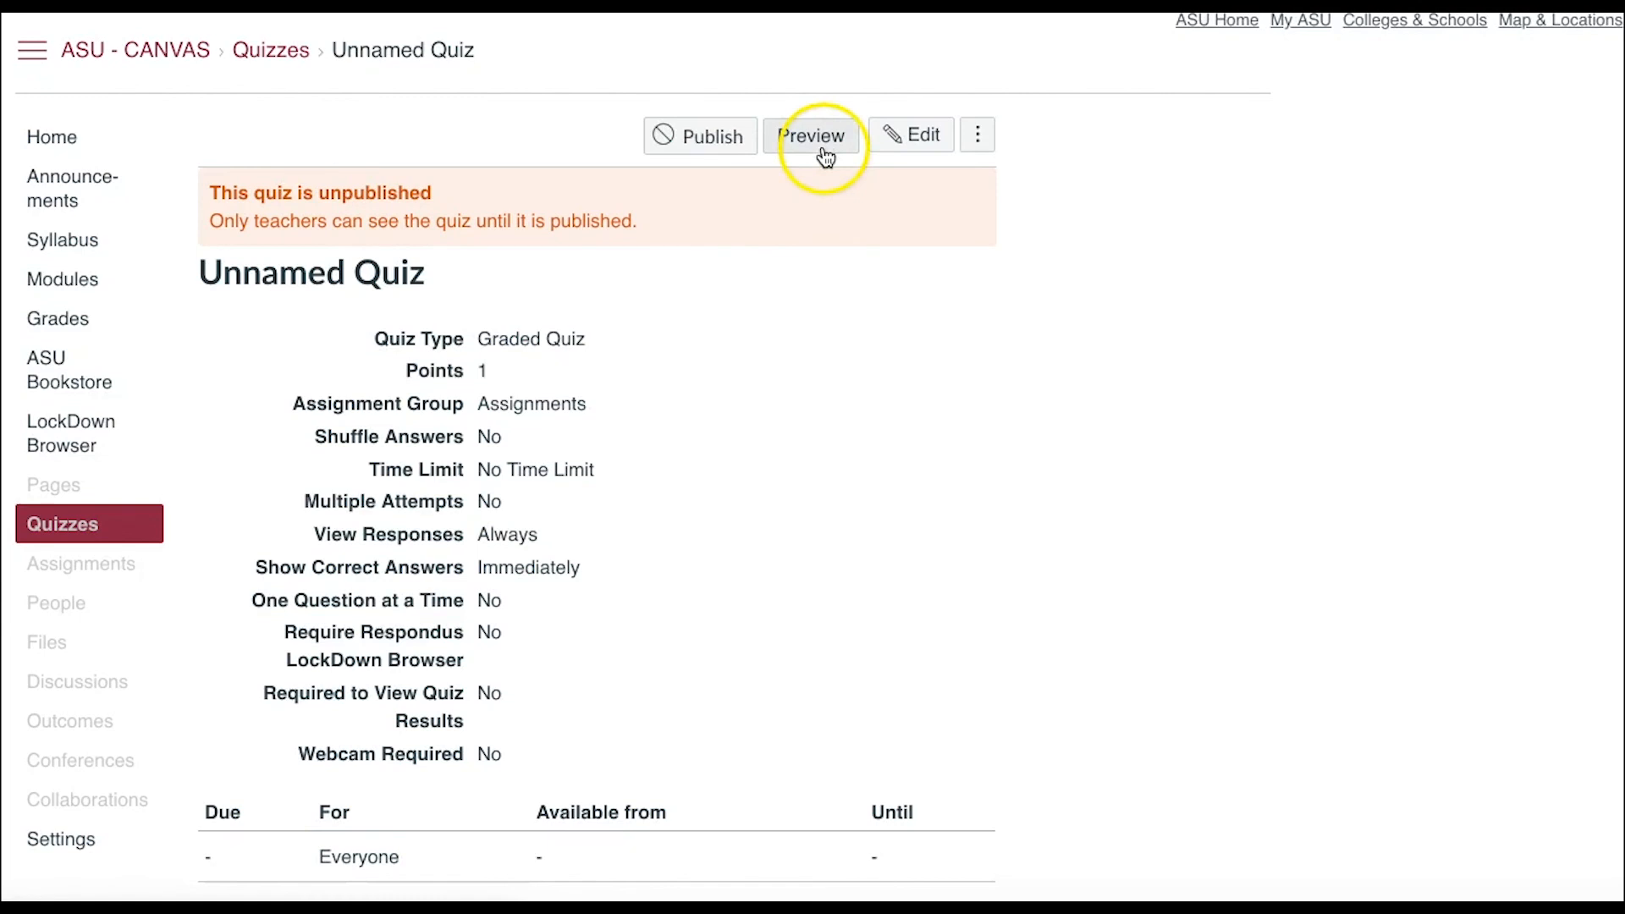